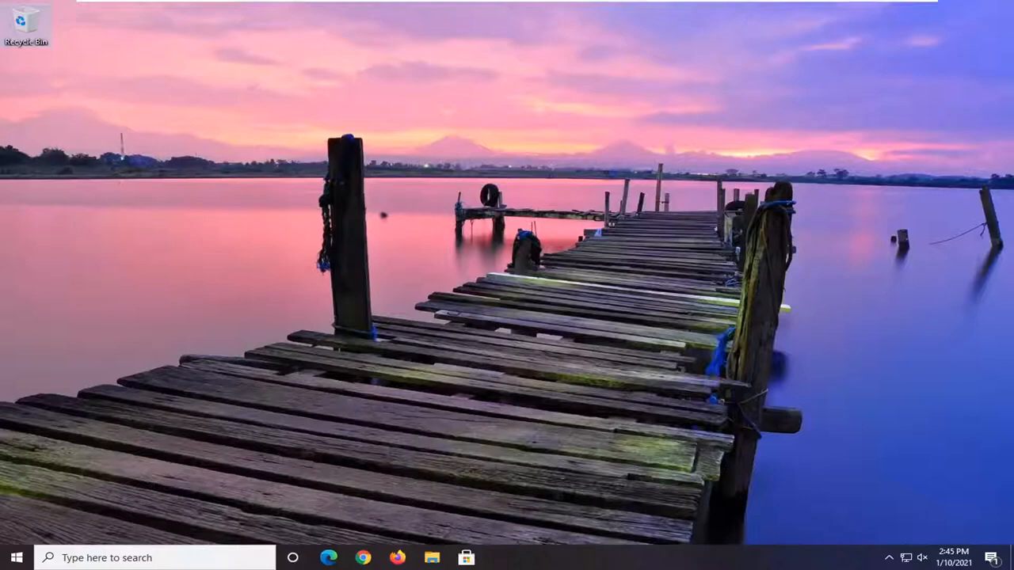
Step: Find 'regedit' from Start and run Registry Editor as administrator, approving the UAC prompt
left_click(16, 557)
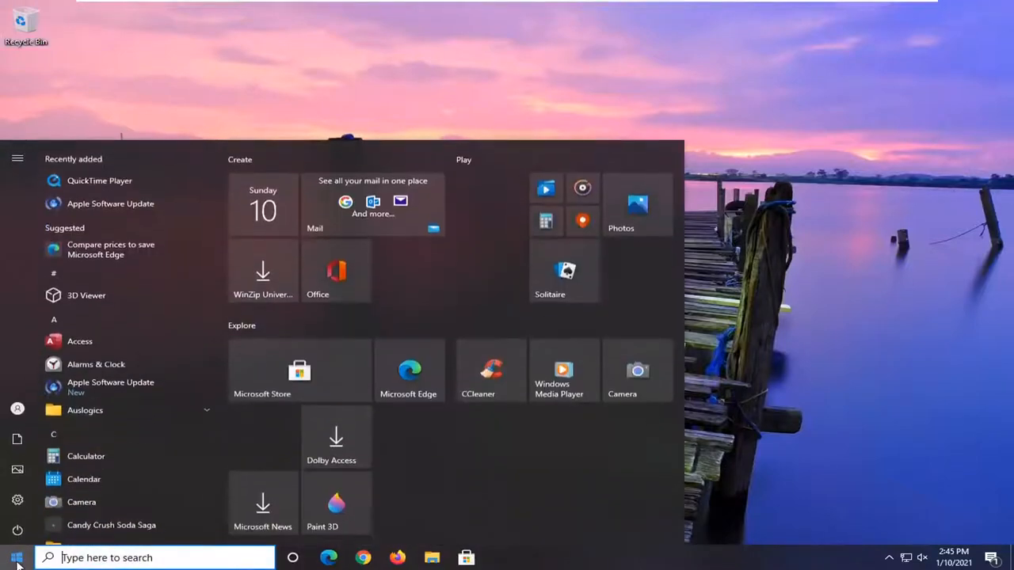
type("regedit")
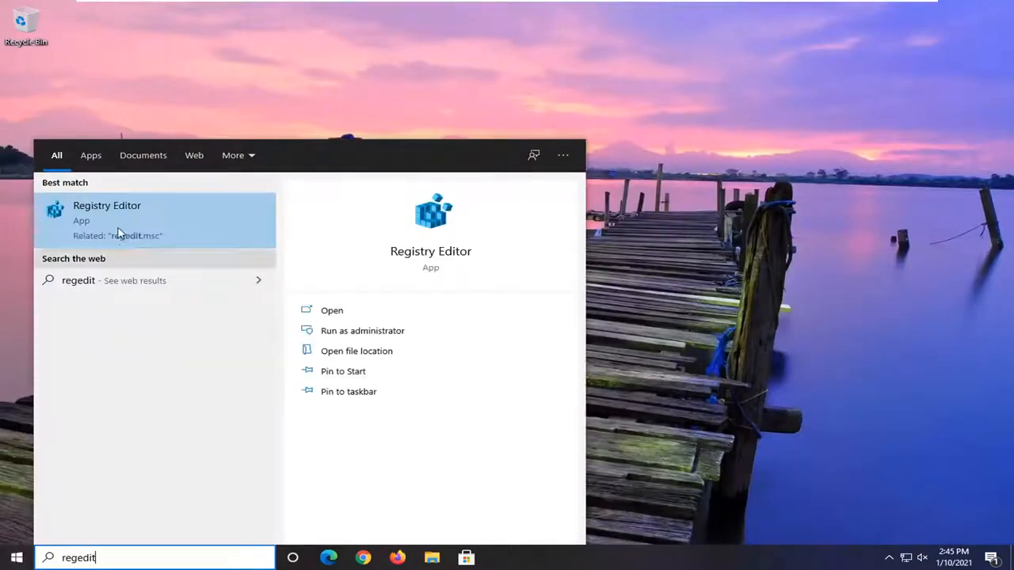
right_click(108, 214)
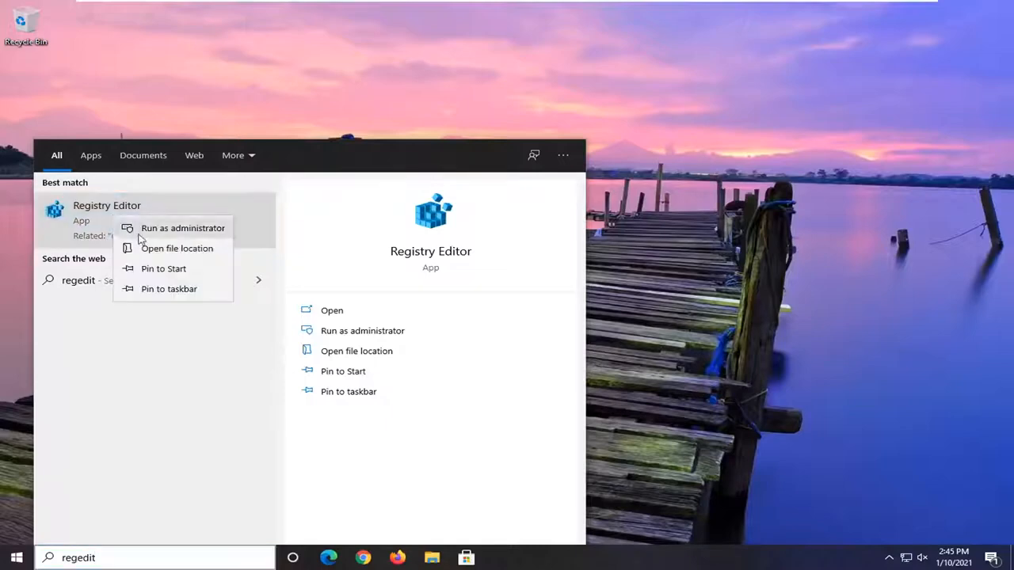
left_click(183, 228)
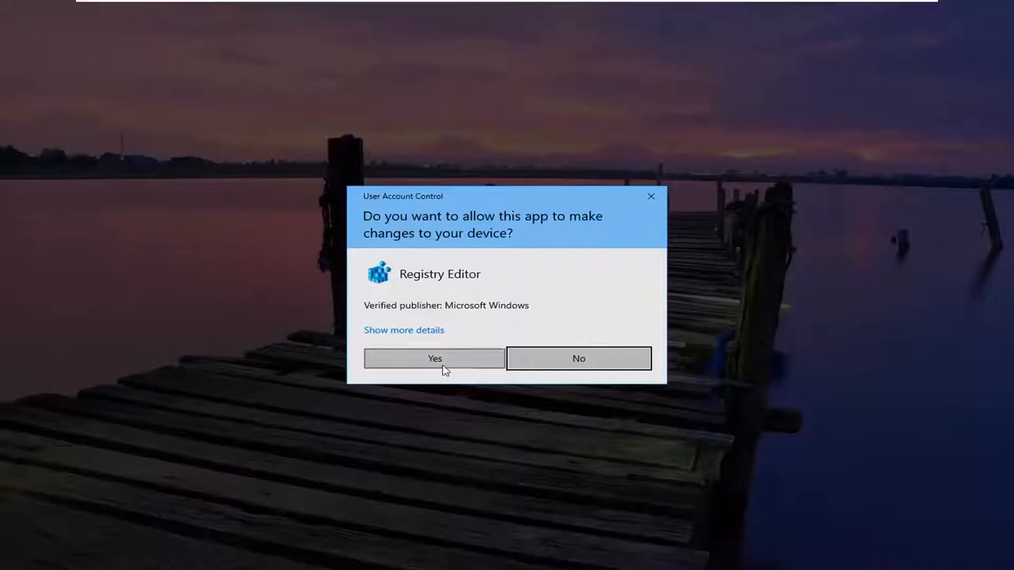
left_click(434, 358)
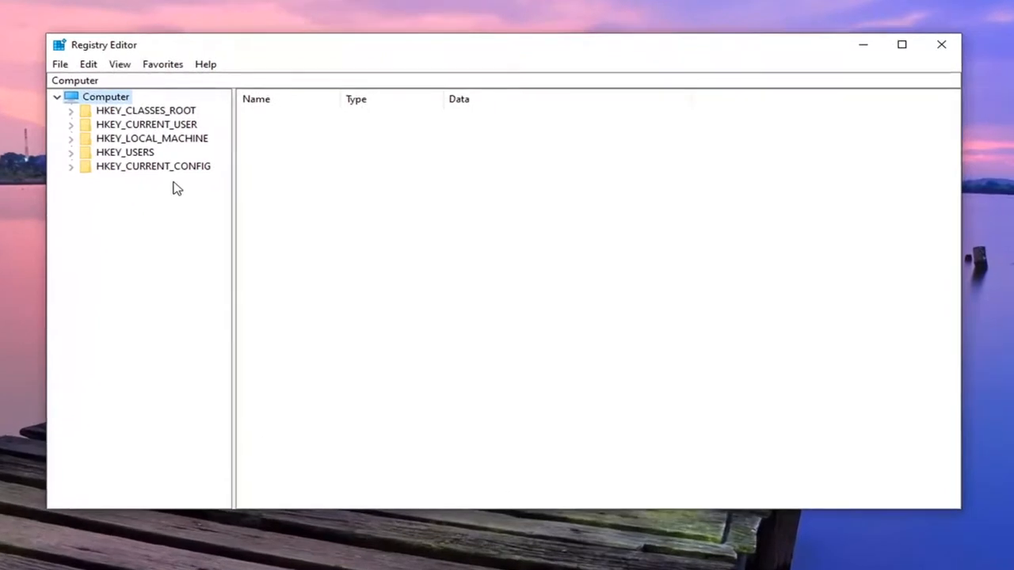
mouse_move(165, 166)
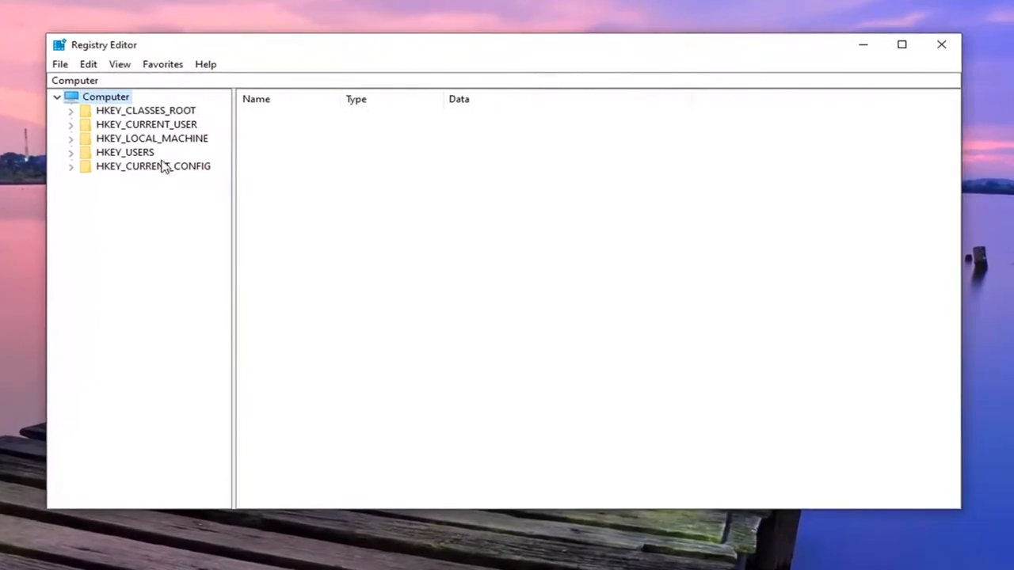
mouse_move(146, 152)
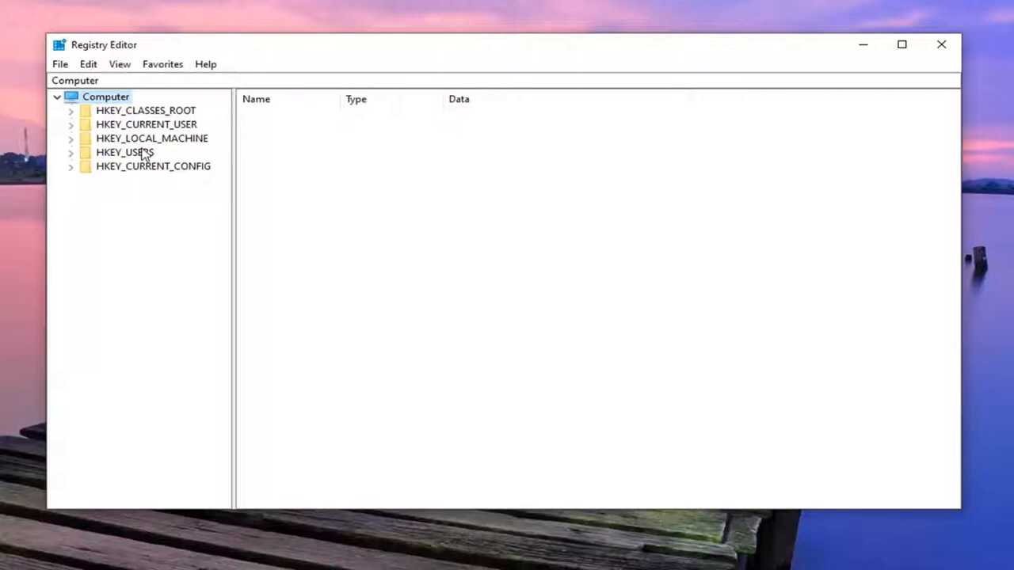
mouse_move(54, 115)
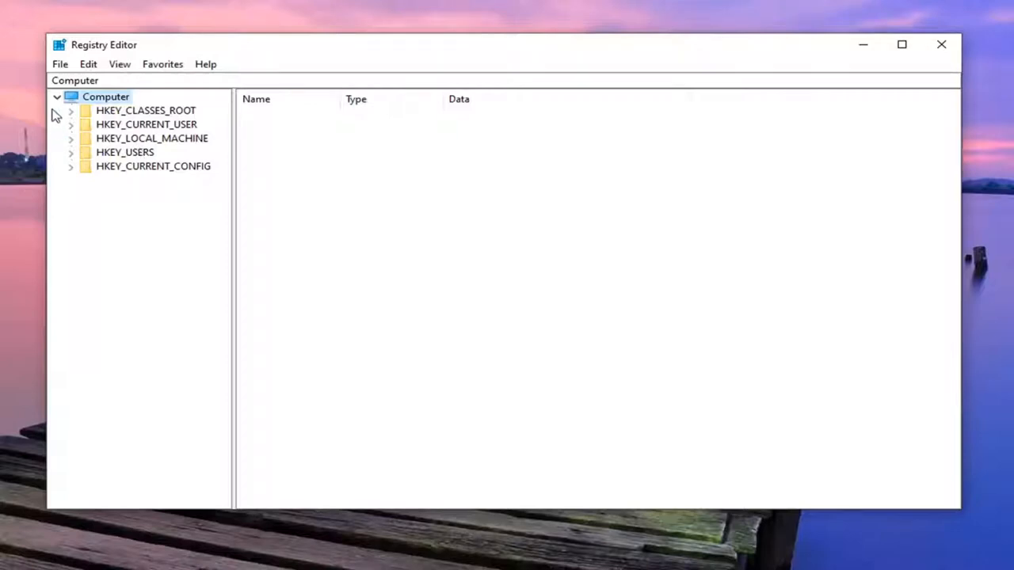
left_click(60, 63)
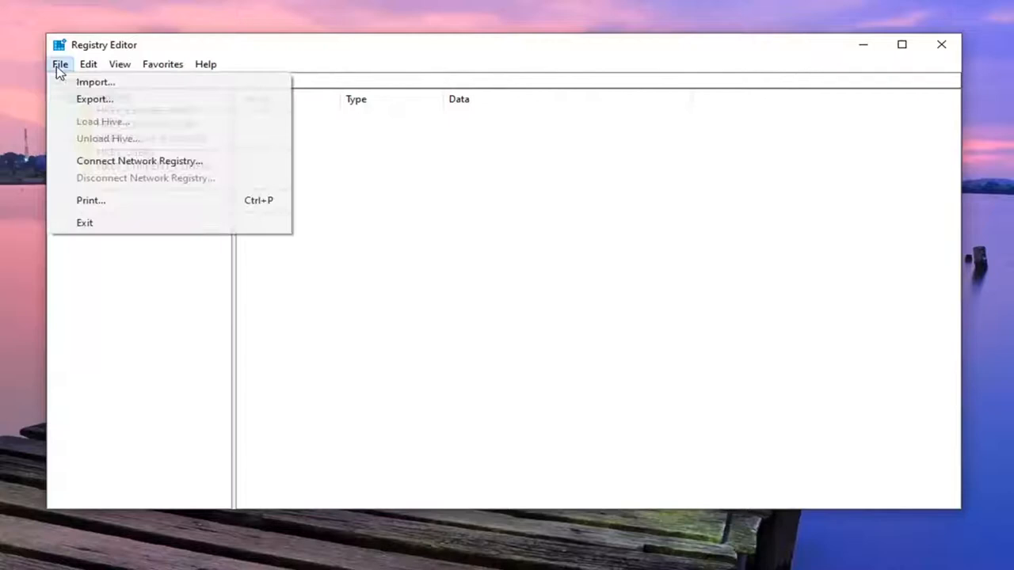
left_click(95, 98)
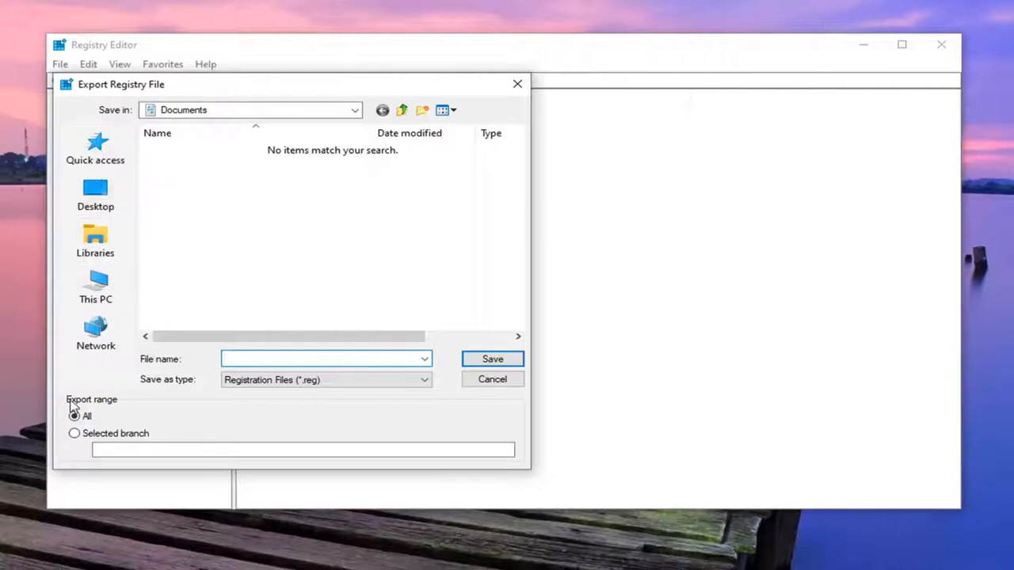
left_click(325, 358)
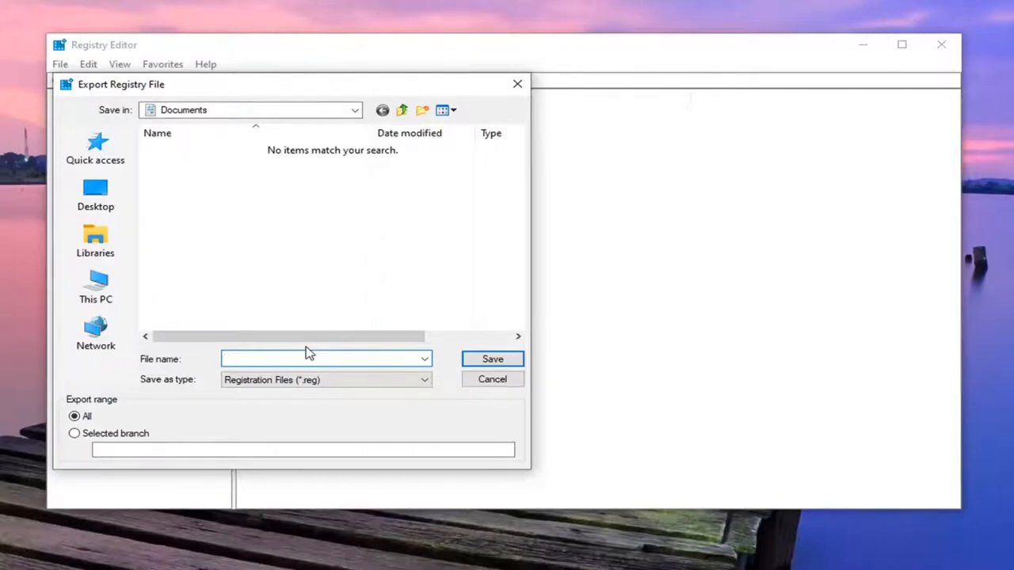
left_click(491, 379)
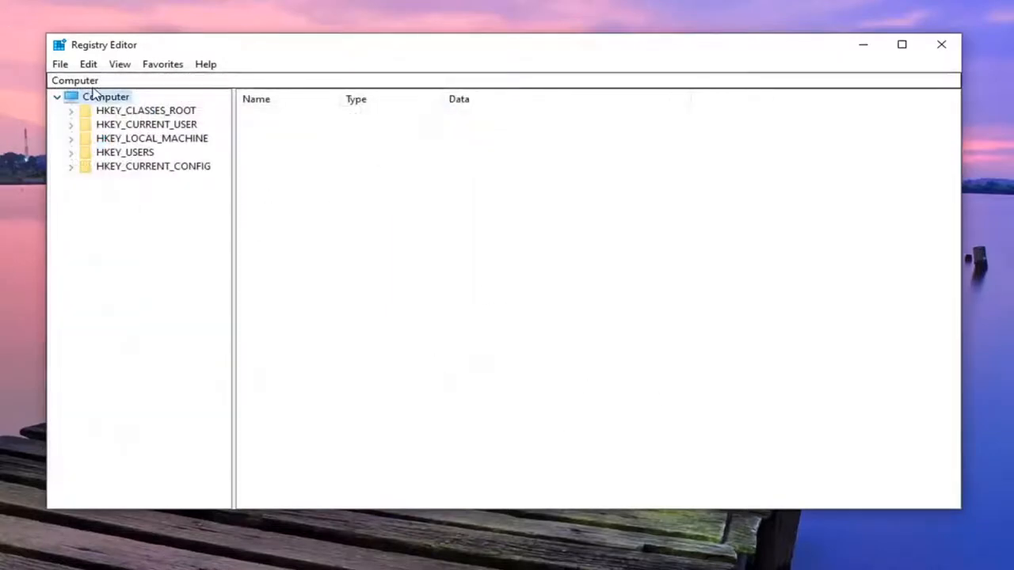
left_click(60, 63)
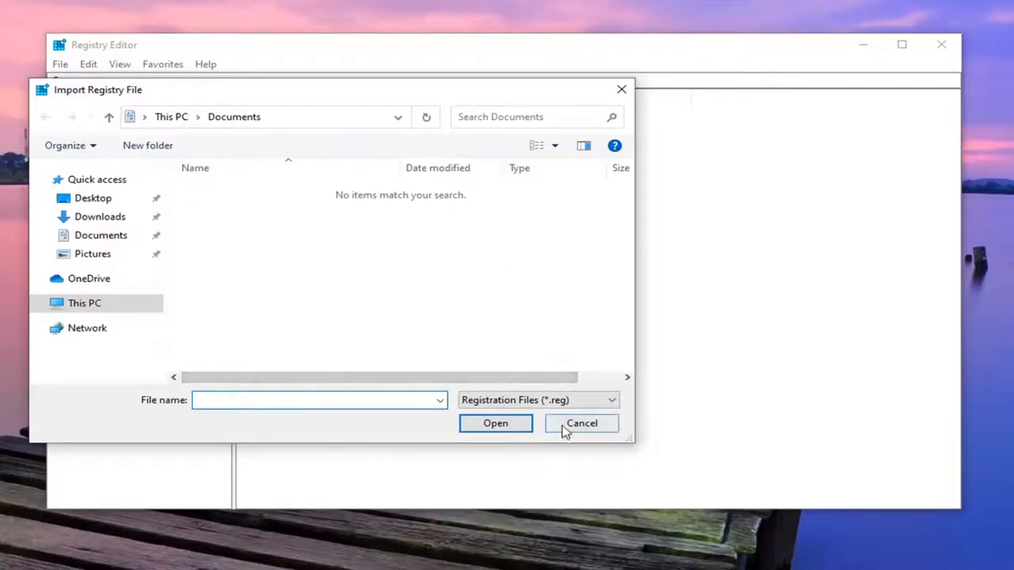
left_click(582, 423)
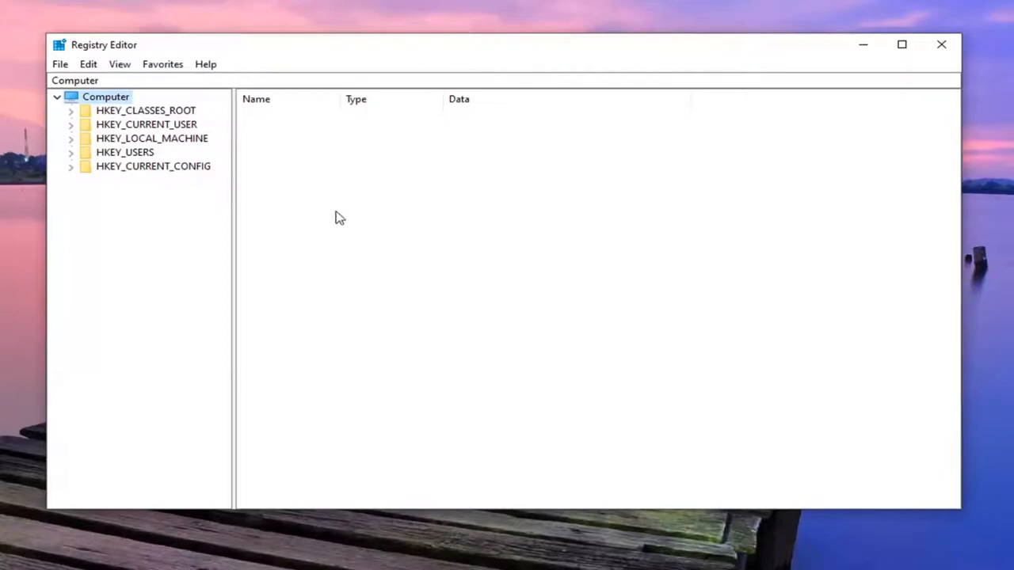
Step: Navigate HKEY_CURRENT_USER > SOFTWARE > Microsoft > Windows > CurrentVersion > Explorer to the Wallpapers key
left_click(145, 124)
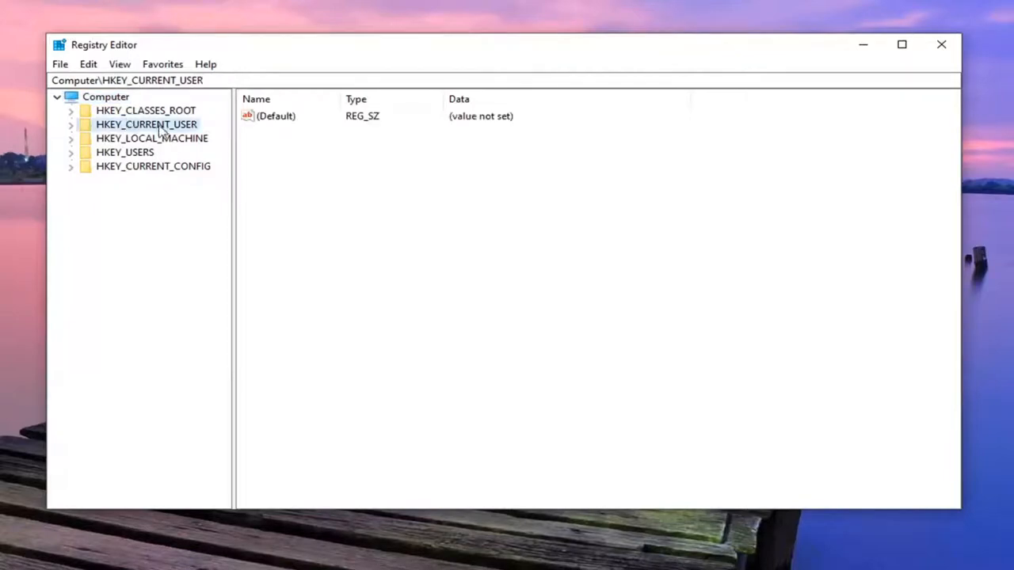
left_click(69, 123)
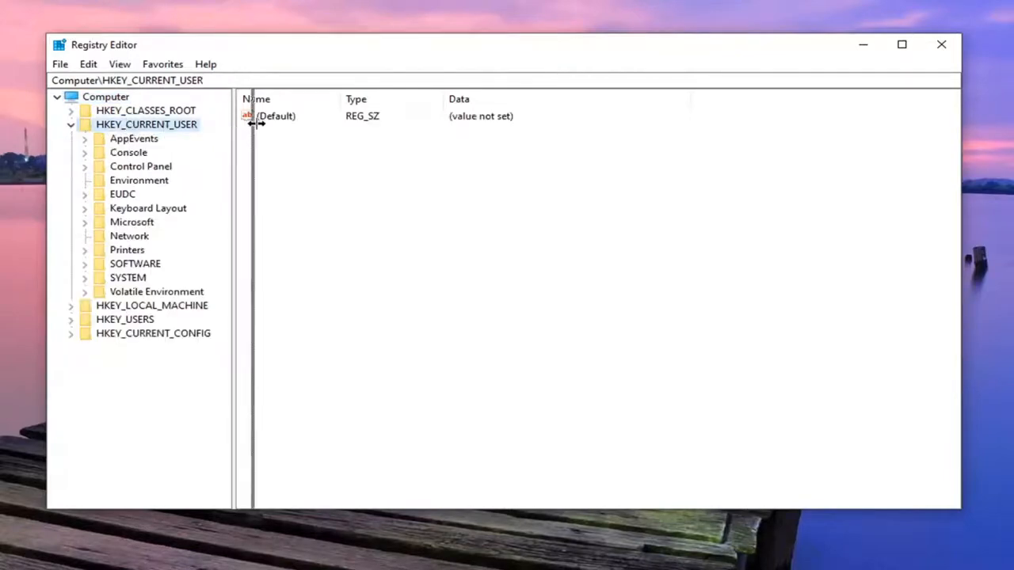
left_click(135, 263)
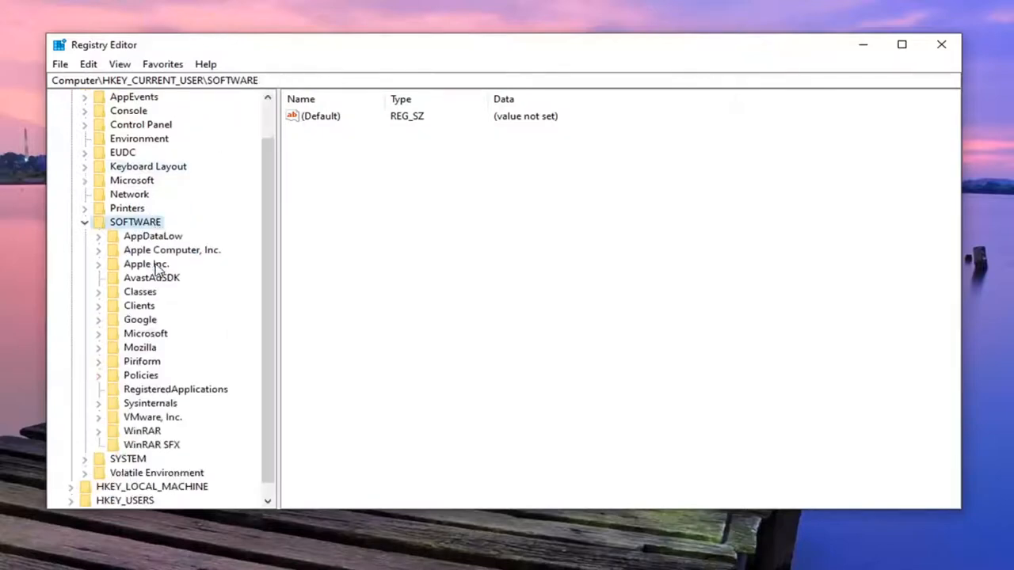
double_click(145, 332)
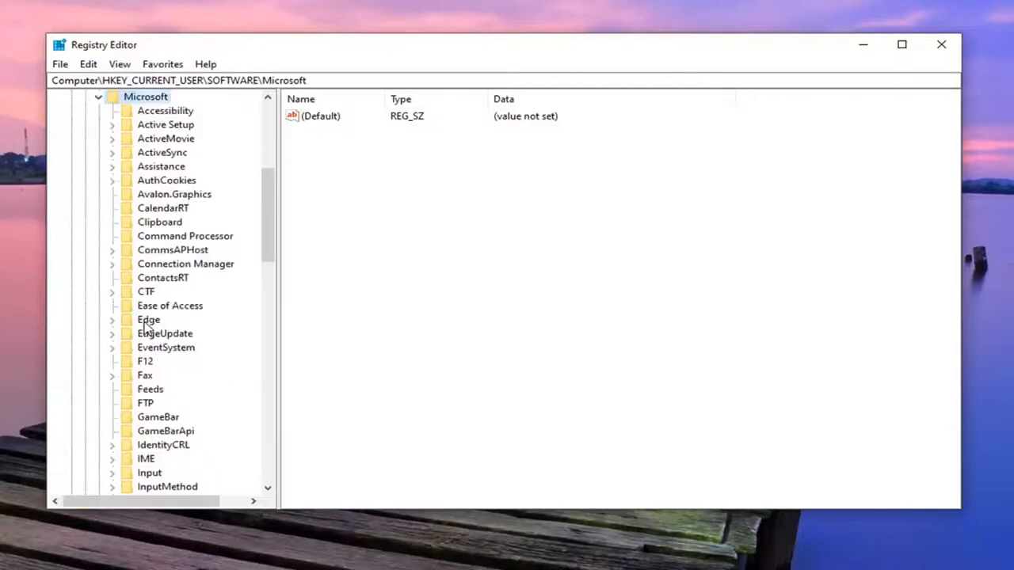
scroll("down", 3)
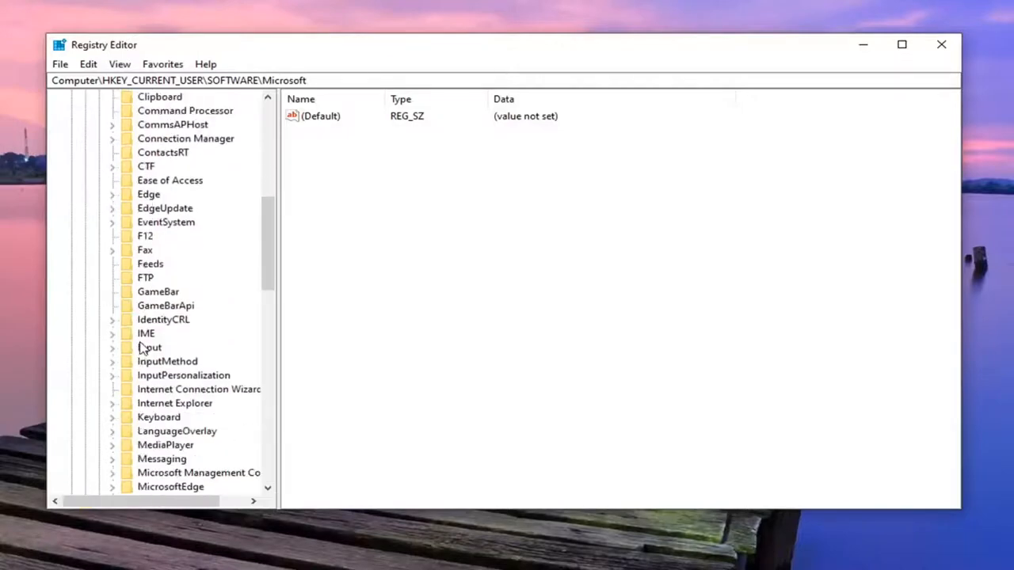
scroll("down", 3)
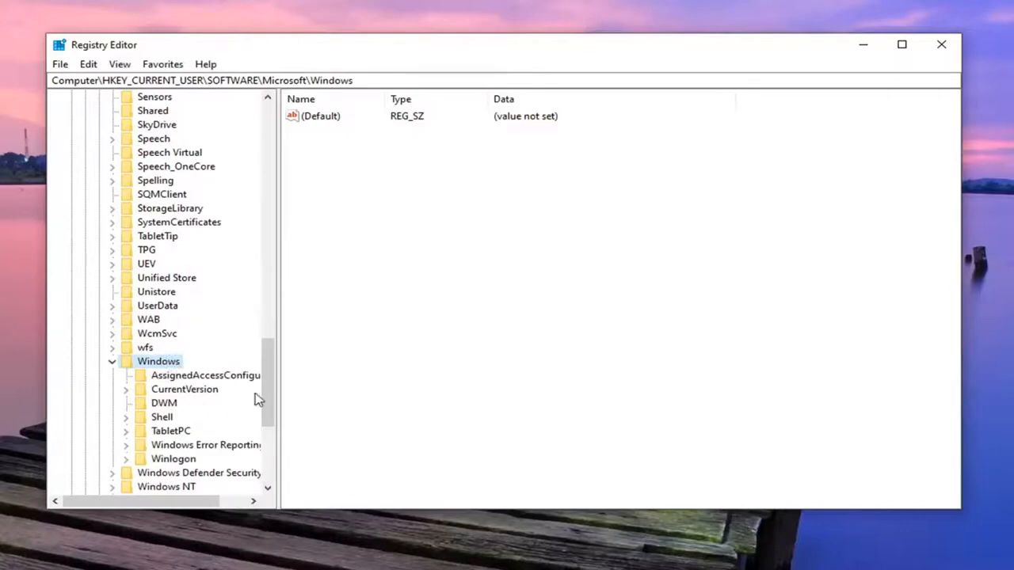
double_click(183, 389)
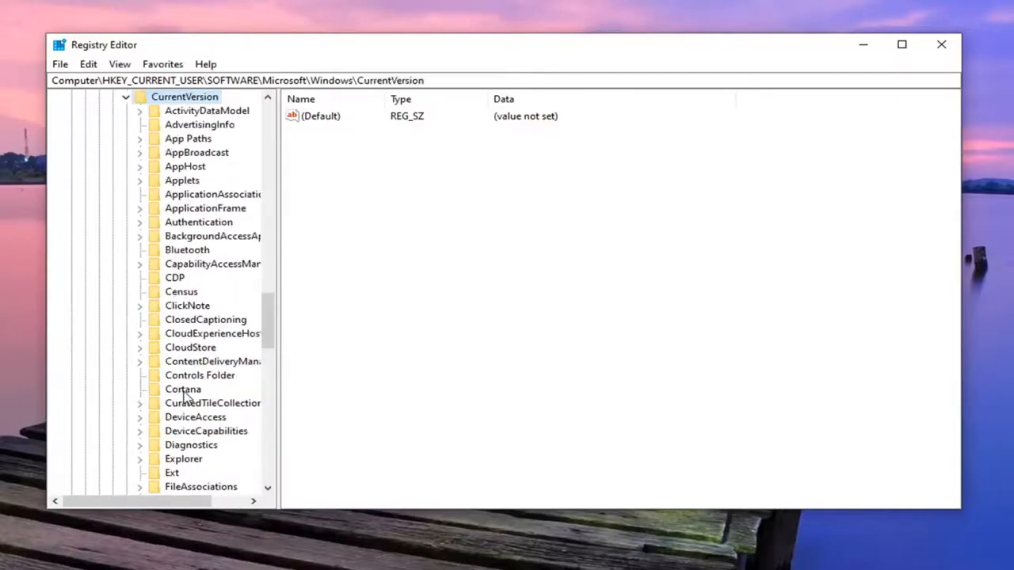
scroll("down", 3)
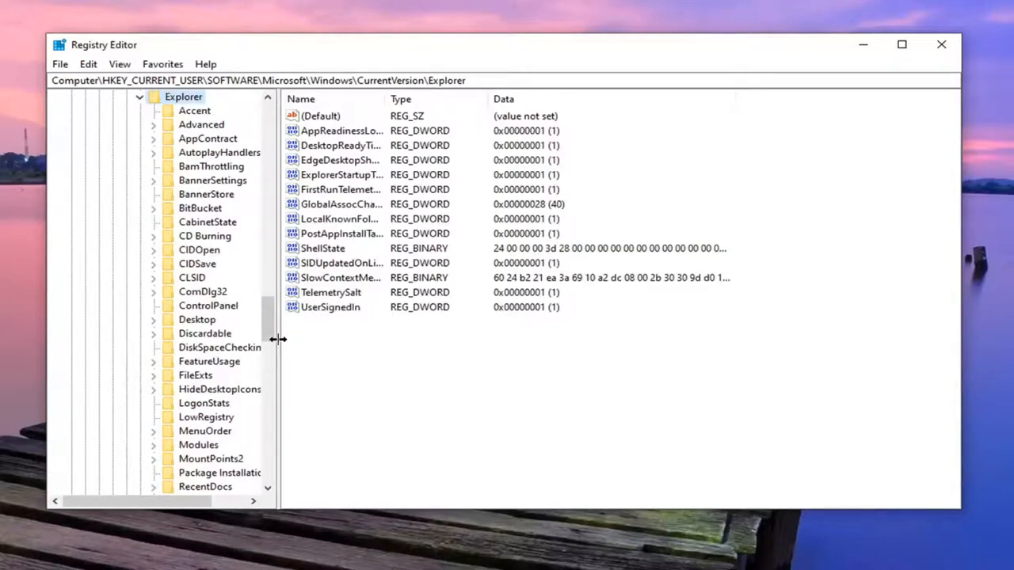
left_click(203, 373)
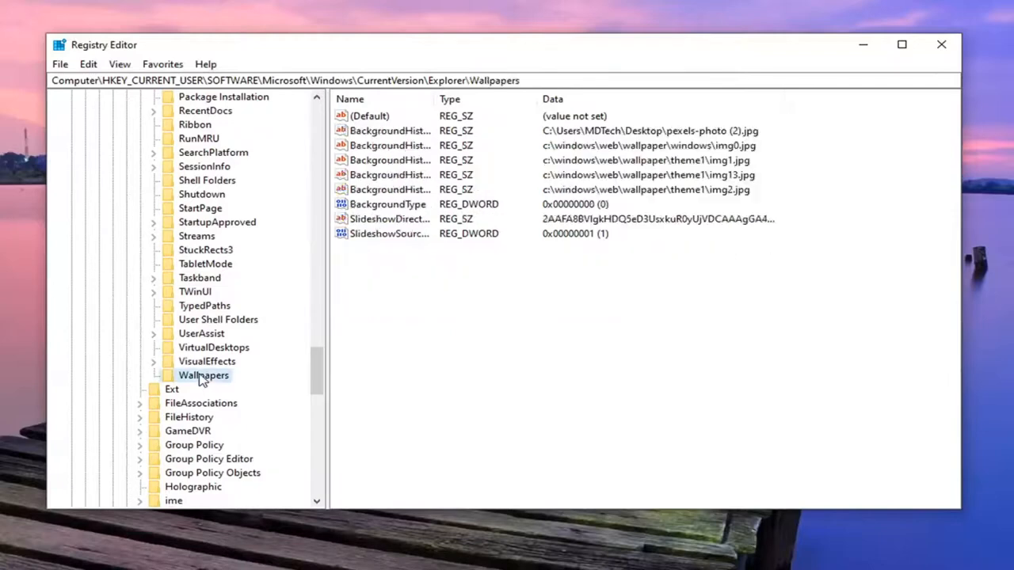
mouse_move(434, 95)
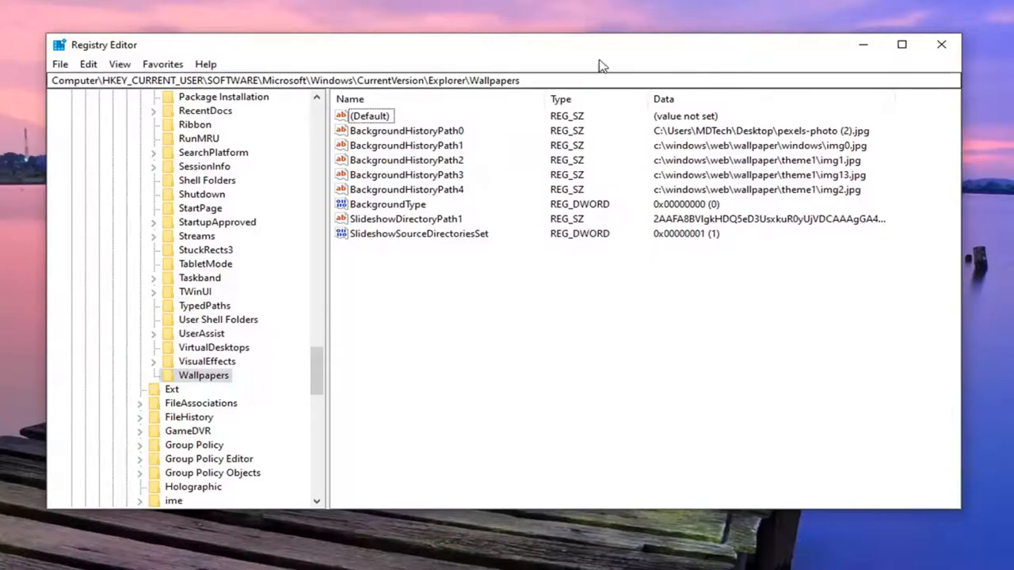
mouse_move(103, 101)
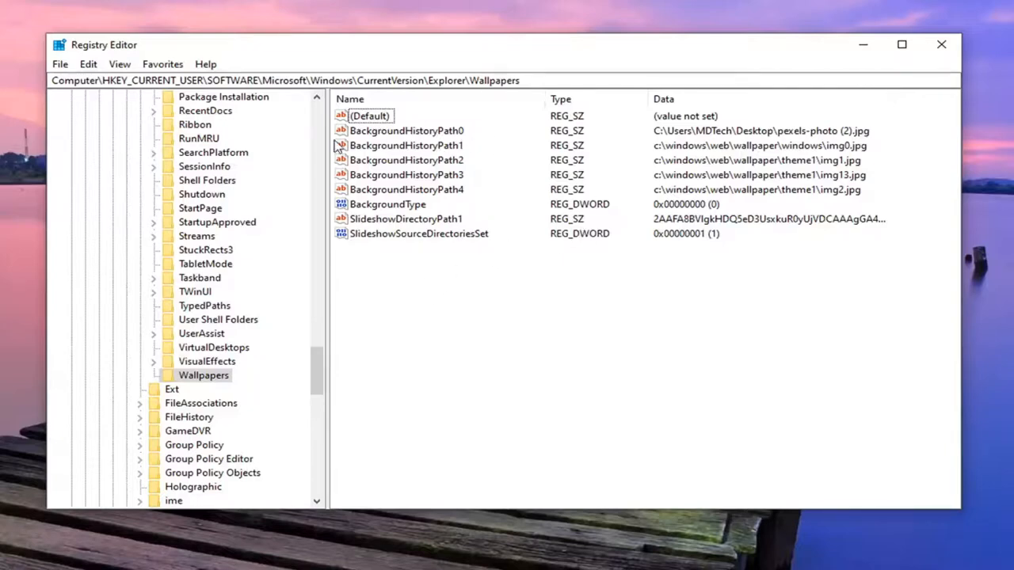
mouse_move(434, 155)
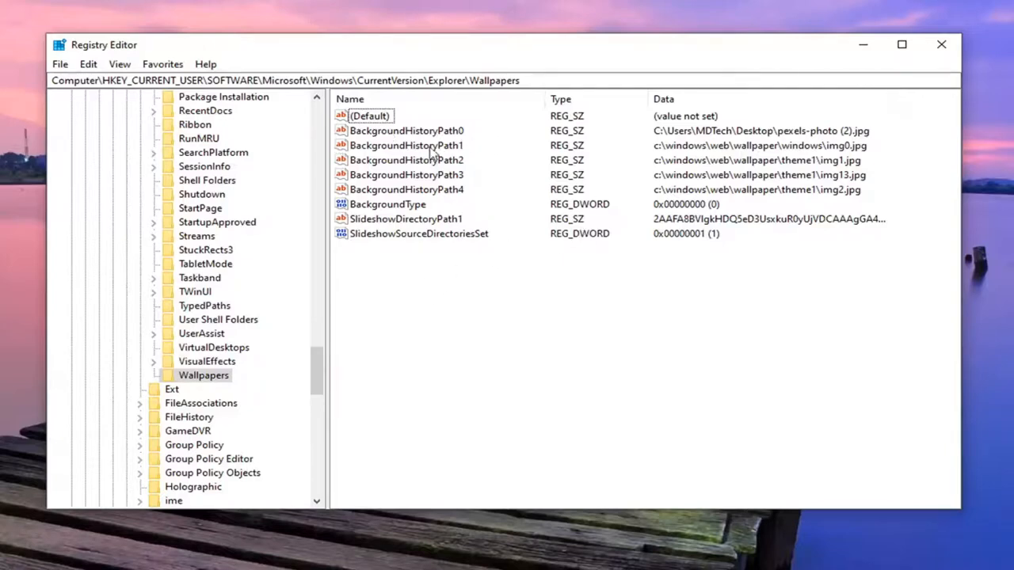
Step: Delete BackgroundHistoryPath0, BackgroundHistoryPath1 and the remaining history value, confirming each removal
left_click(406, 130)
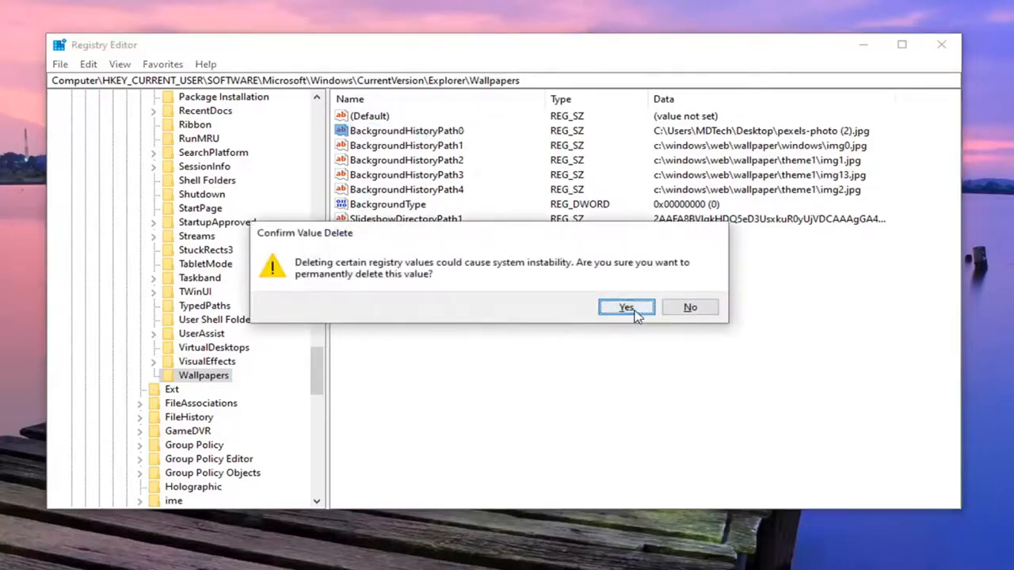
left_click(626, 307)
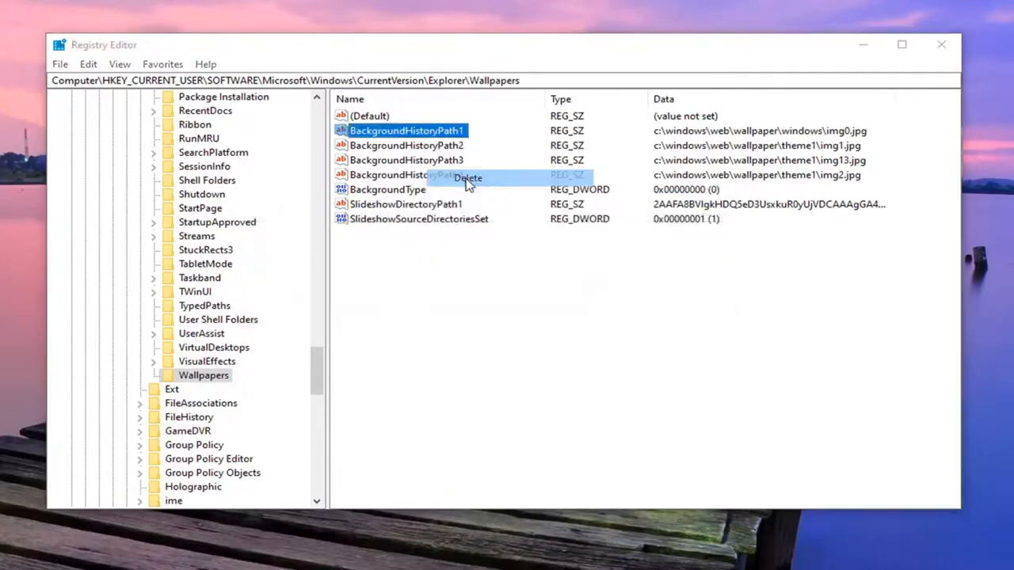
left_click(467, 177)
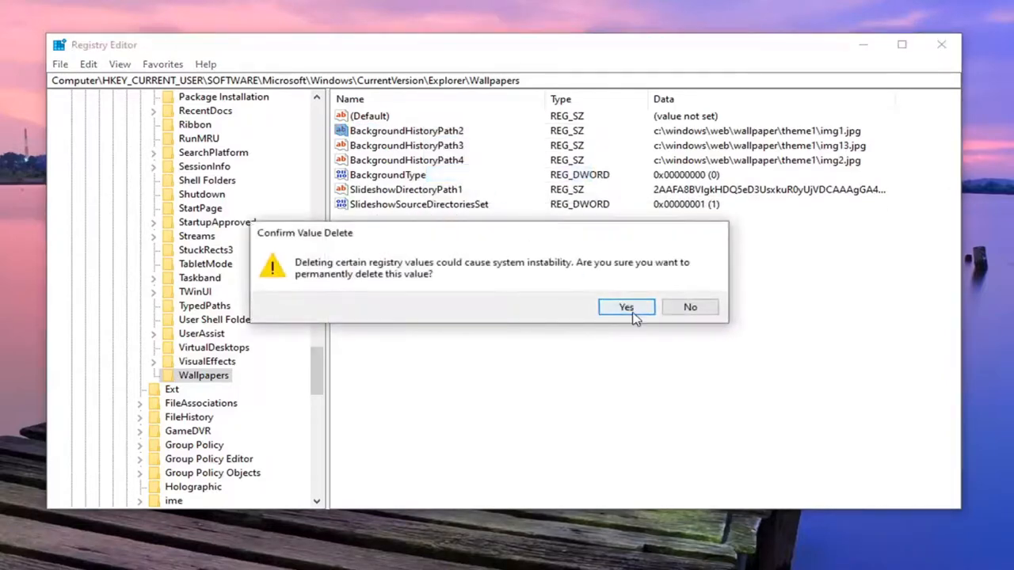
left_click(625, 307)
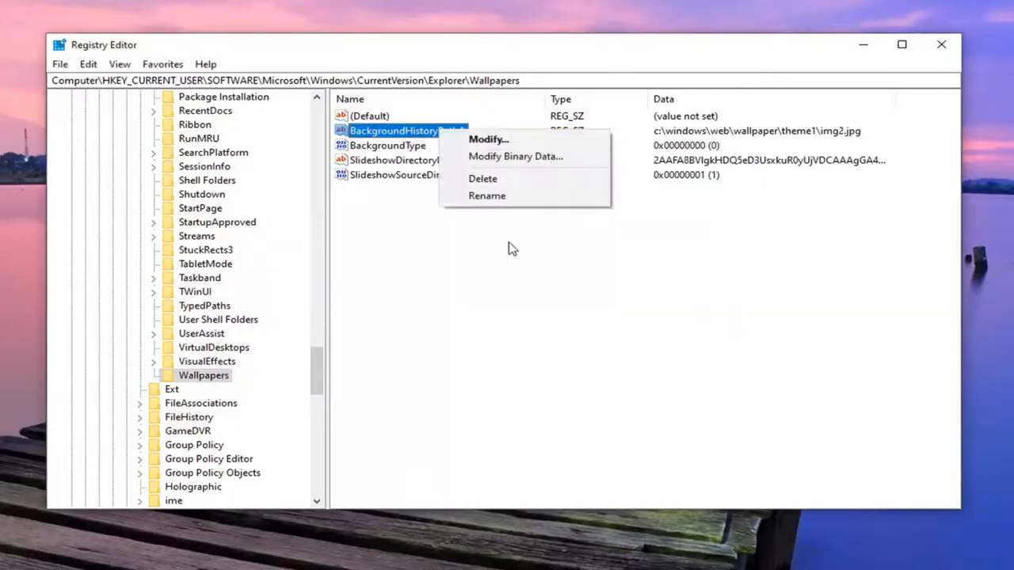
left_click(482, 178)
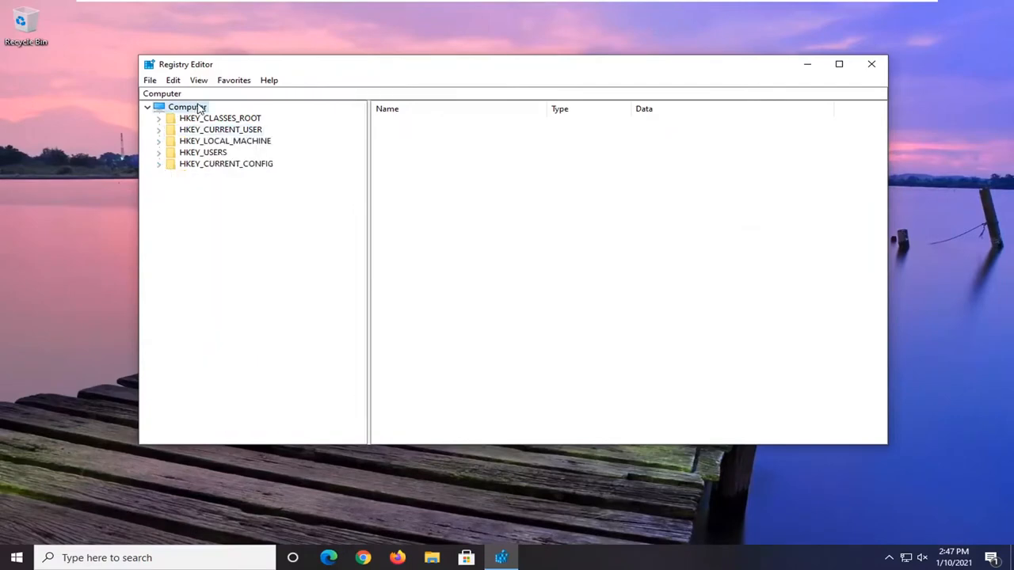
Step: Close Registry Editor, returning to the desktop
left_click(871, 63)
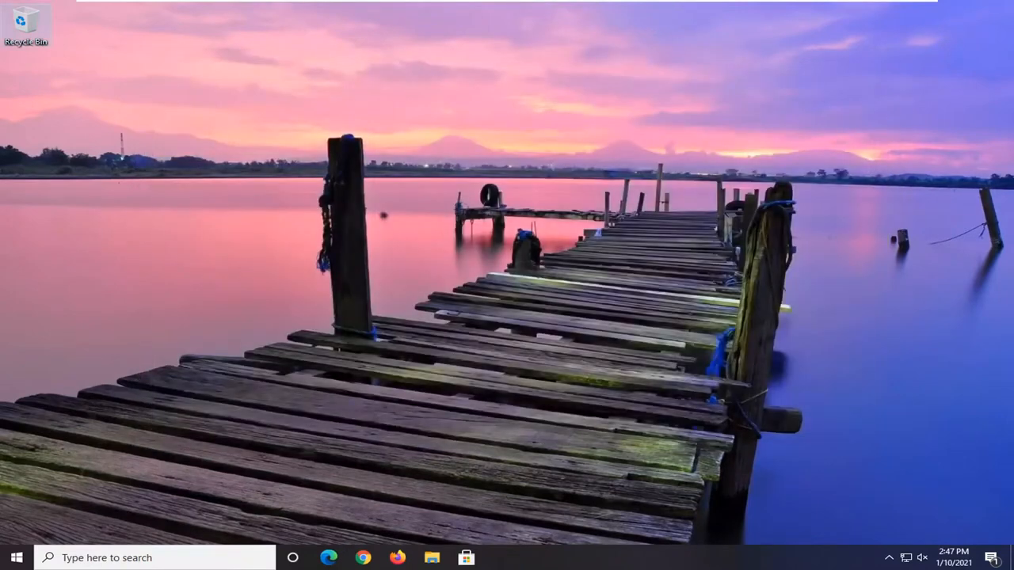